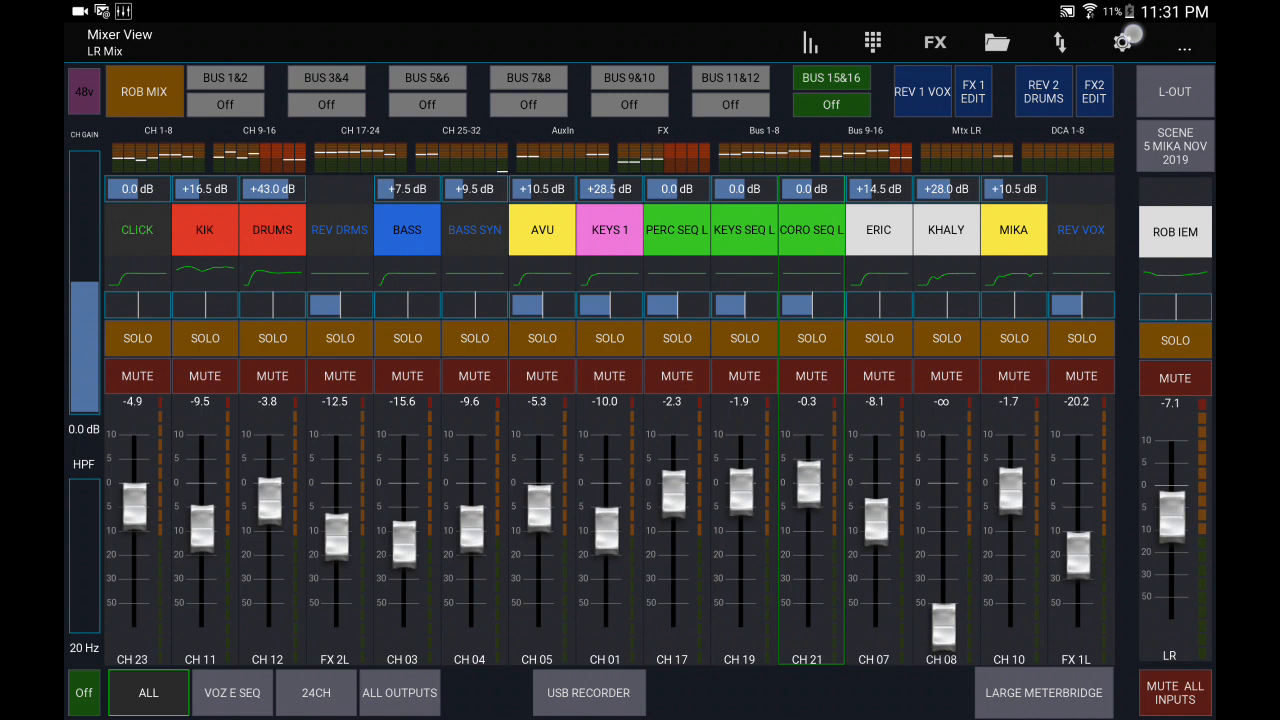
- Show the Mutegroups popup with its six groups over the mixer view
left_click(1124, 40)
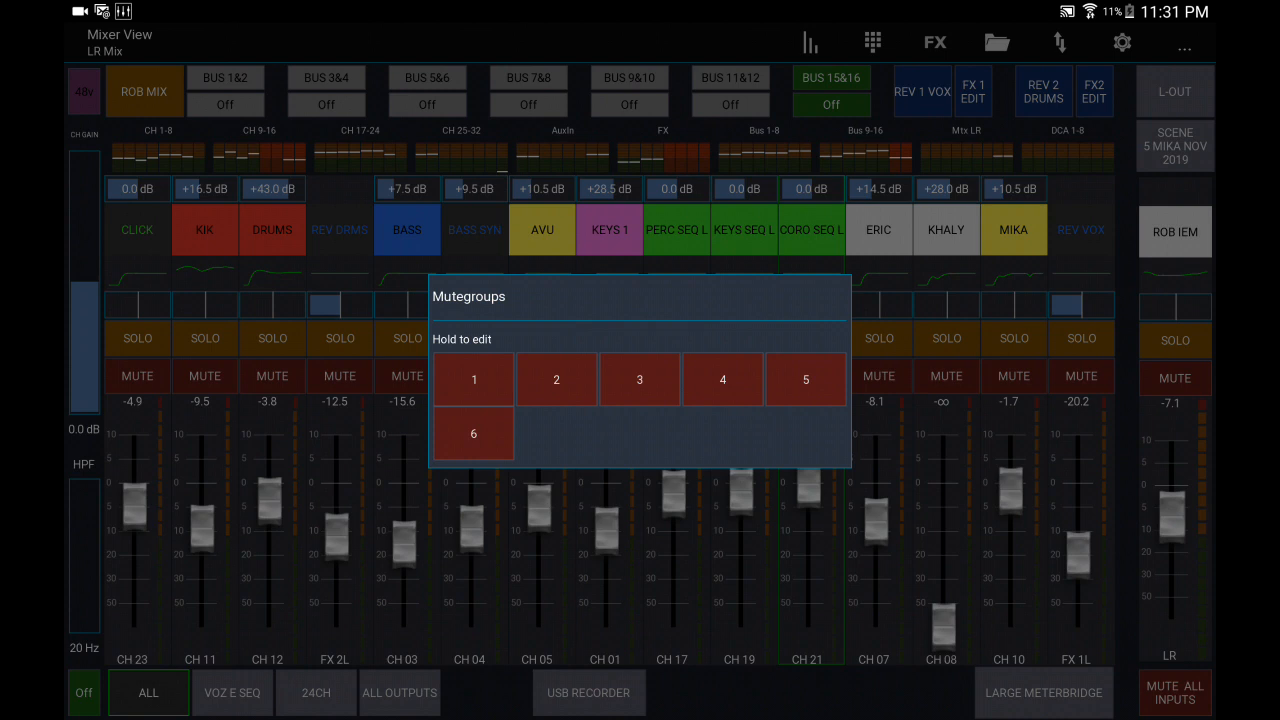
- Toggle mute groups 1 and 2 on and off, leaving the mixer unmuted with the popup closed
left_click(472, 380)
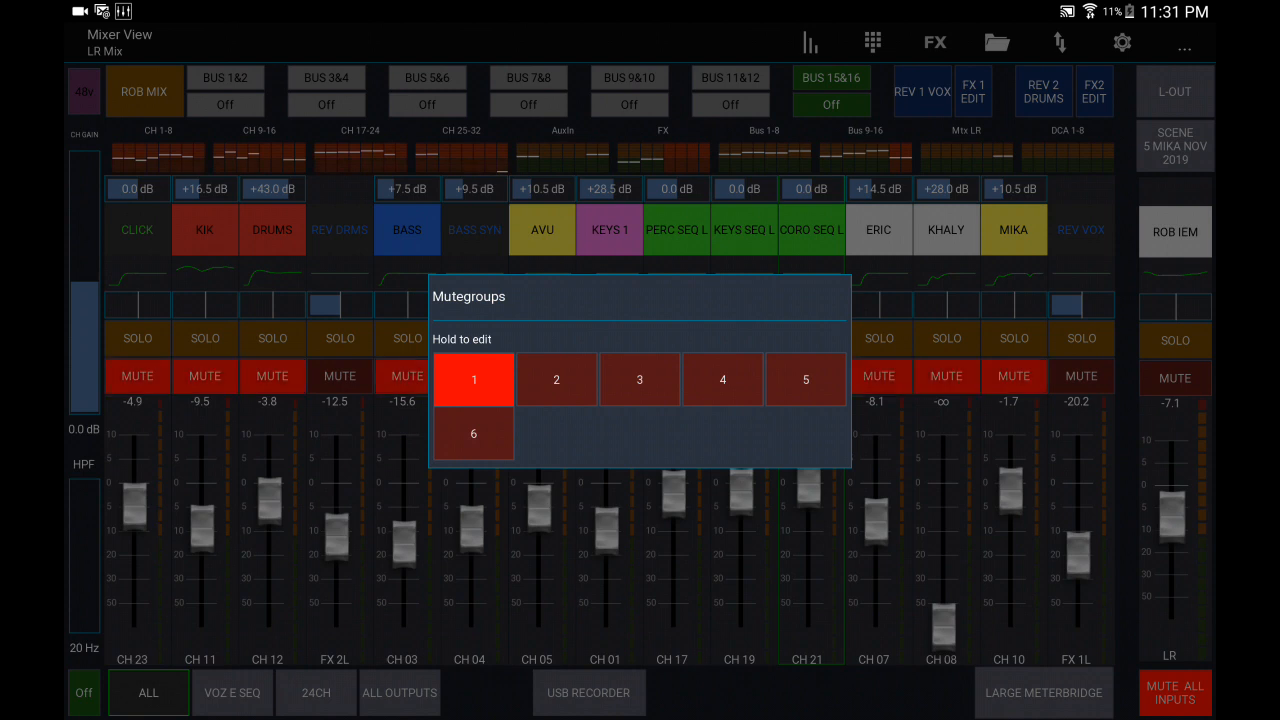
left_click(472, 380)
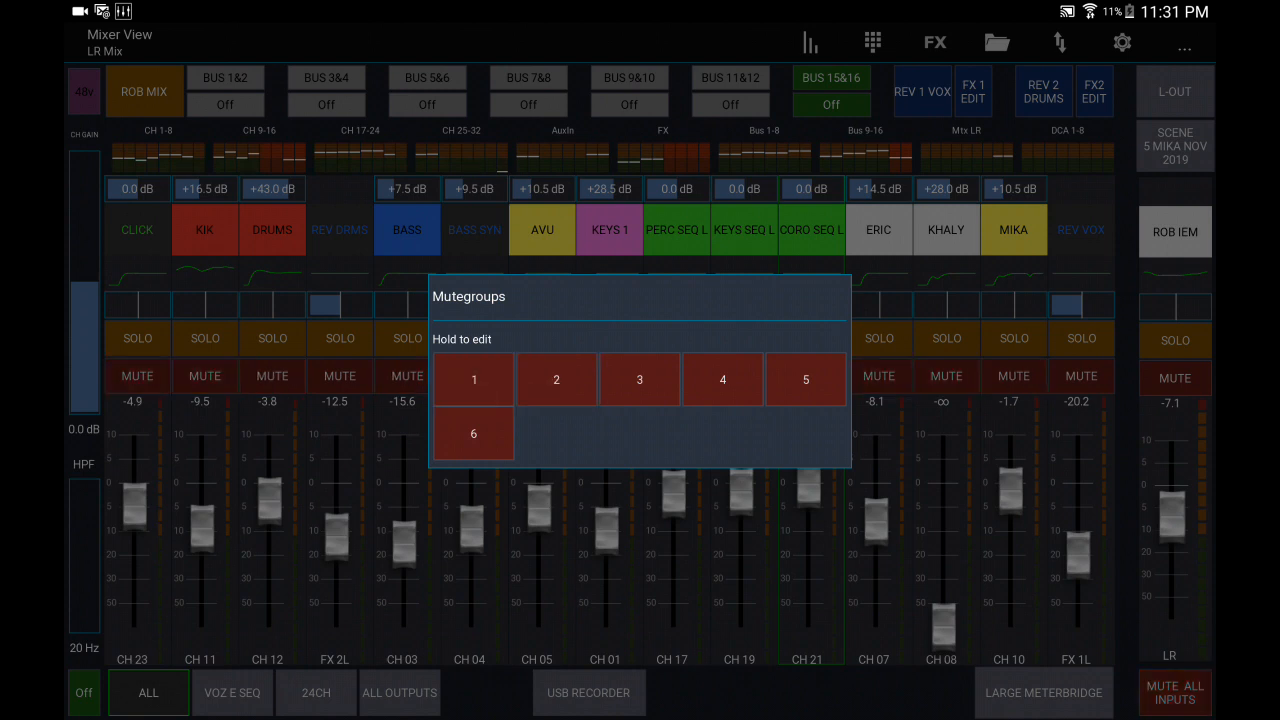
left_click(556, 380)
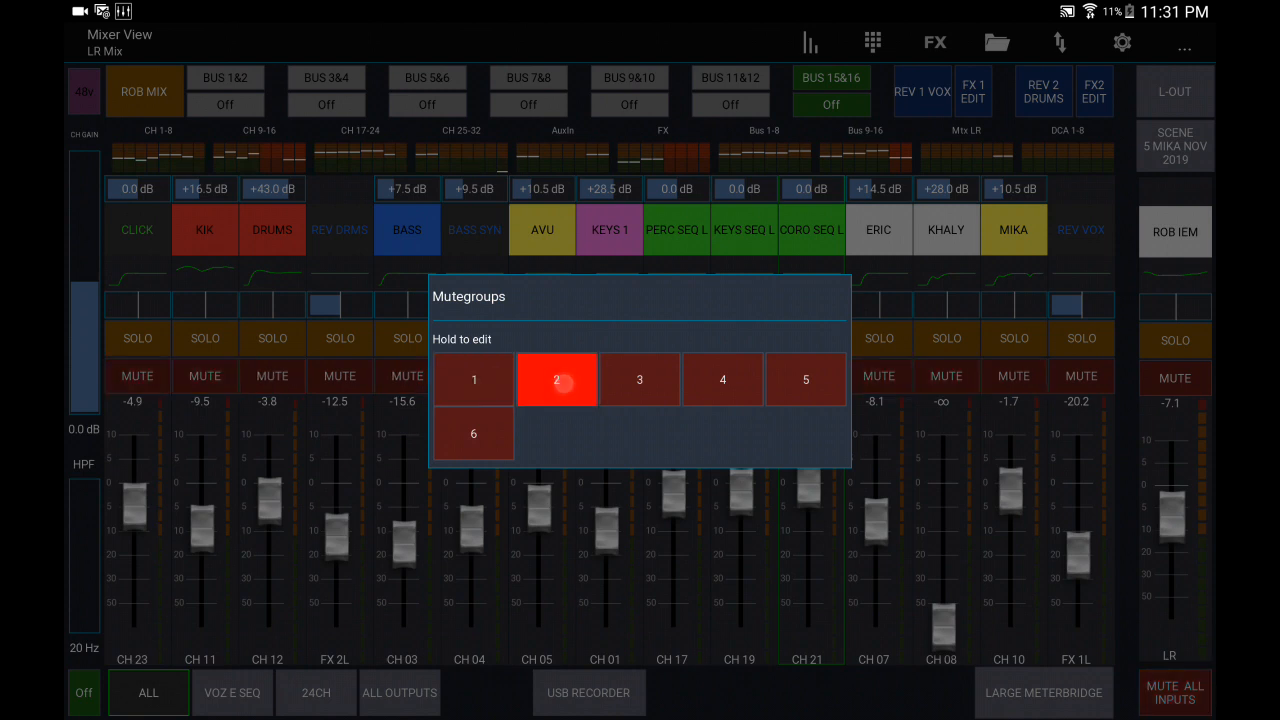
left_click(474, 380)
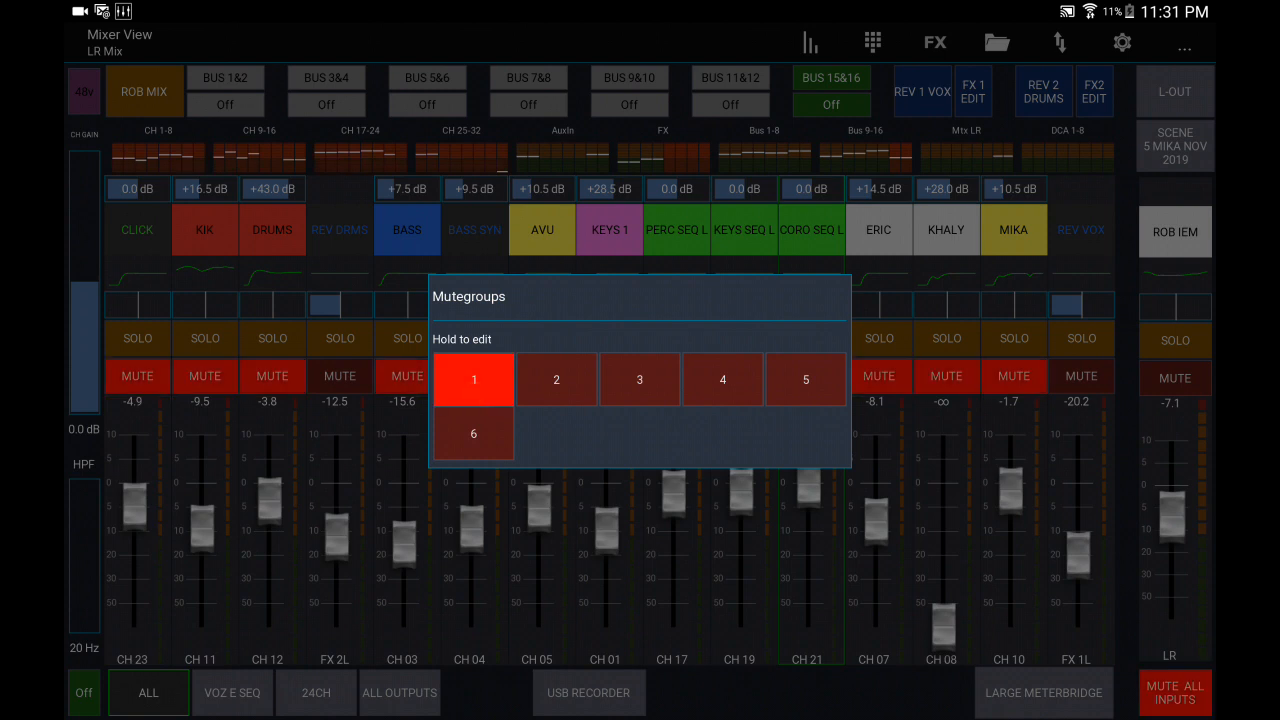
left_click(474, 380)
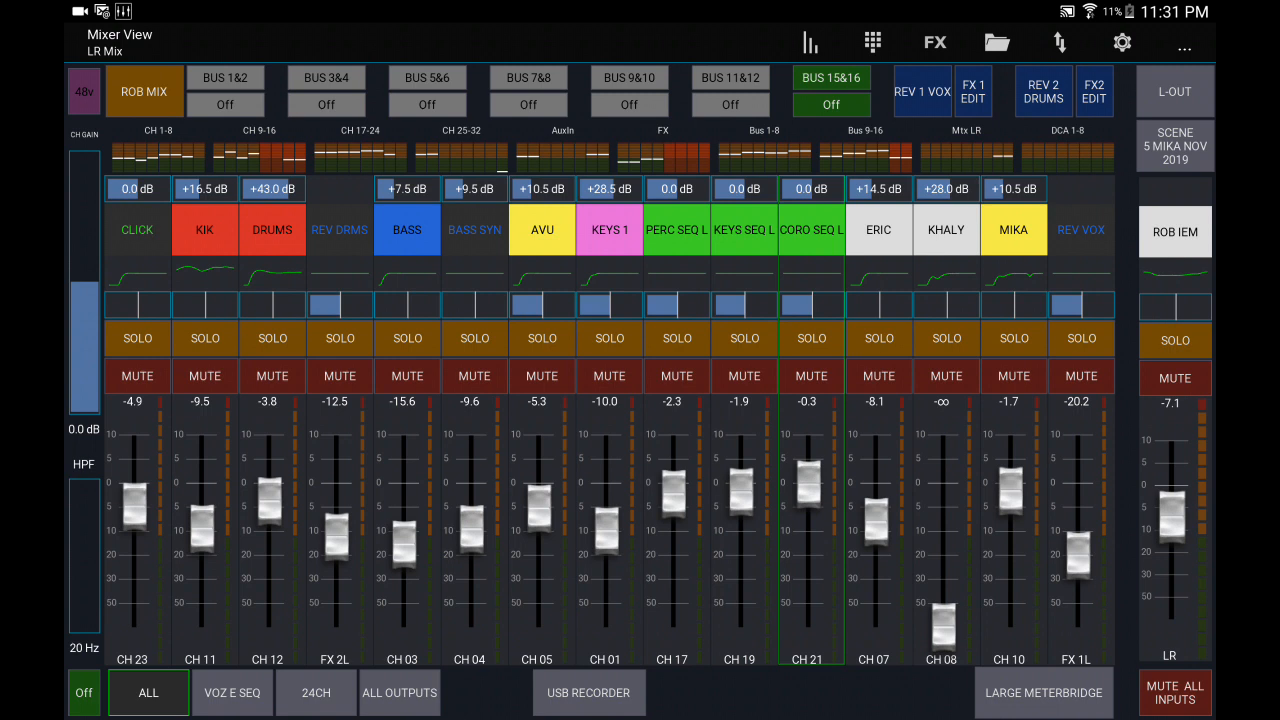
- Enter Edit Layout and bring up the UI item menu of the copied MUTE ALL INPUTS button
left_click(1176, 692)
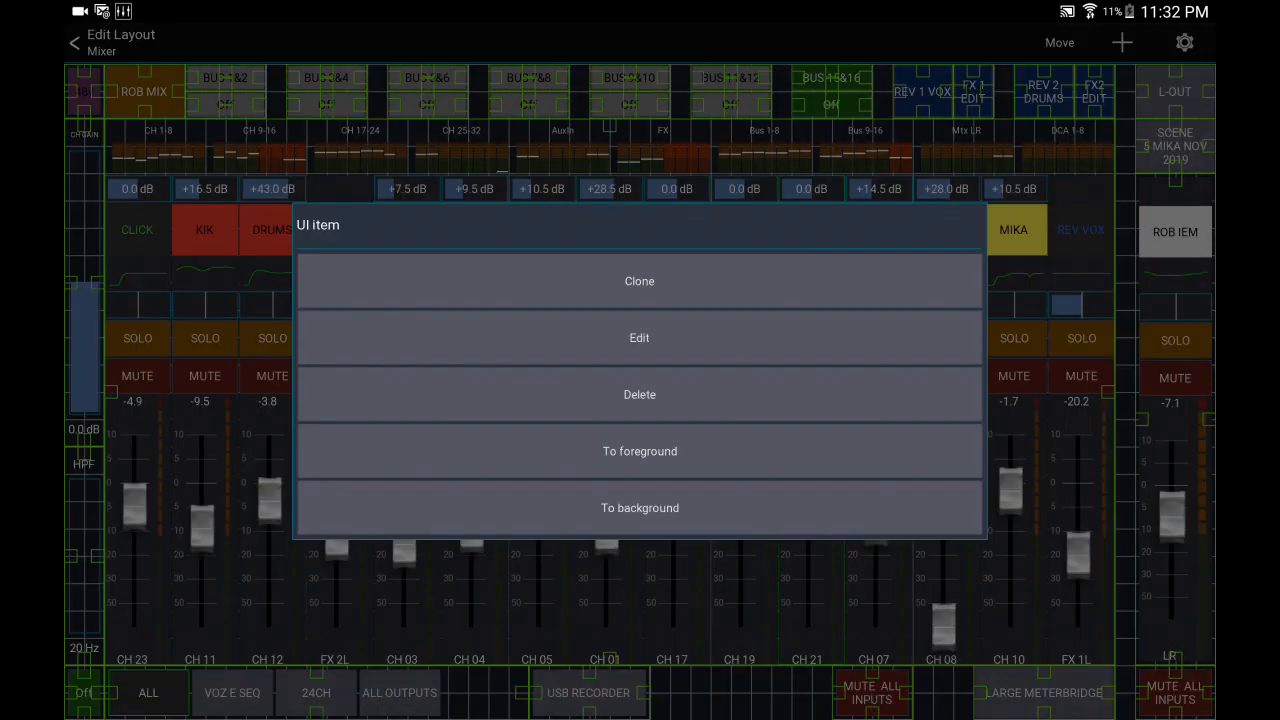
left_click(640, 336)
type("MUTE 2")
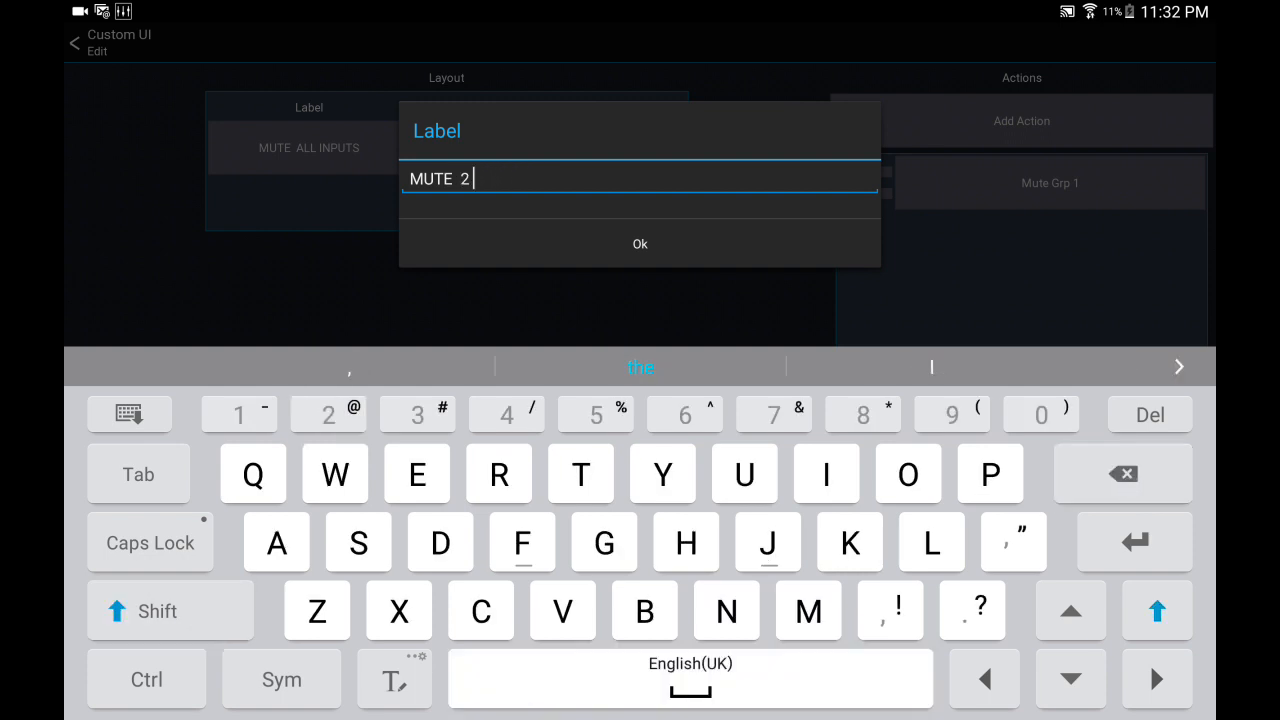
- Label the button 'MUTE 2 Vox' and set its Mute Grp action to group 2
type("Vo")
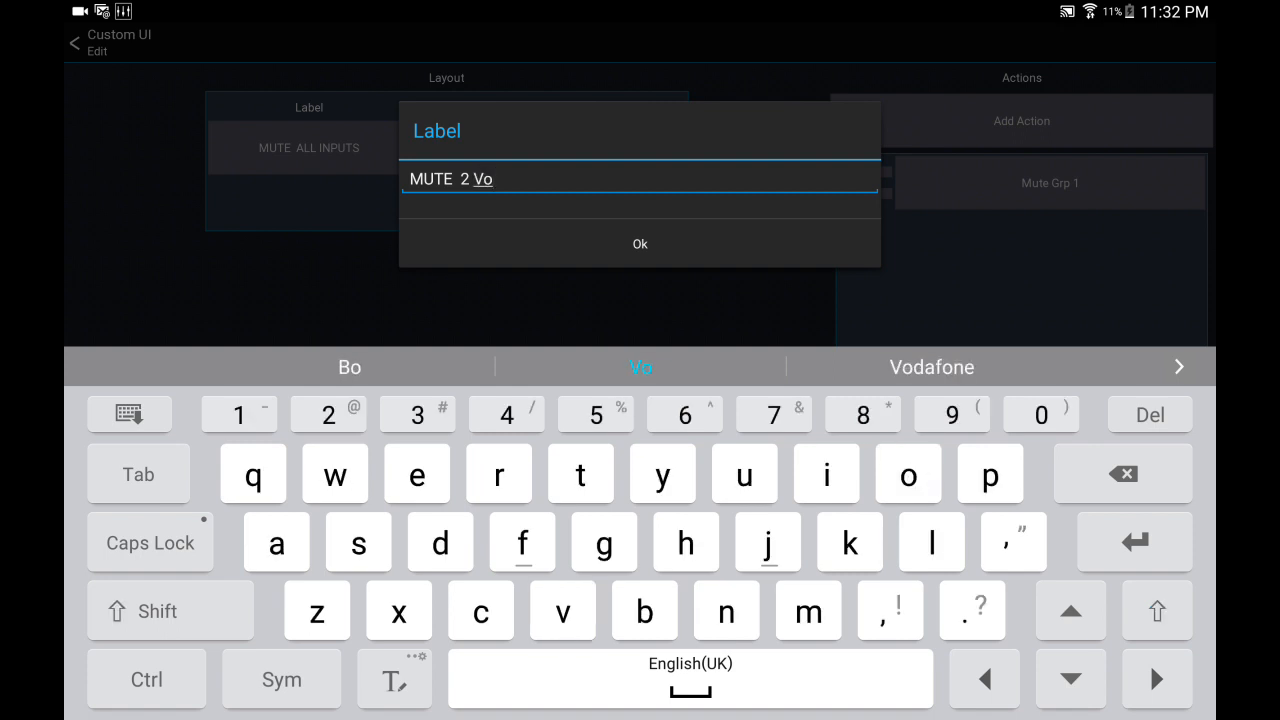
left_click(640, 244)
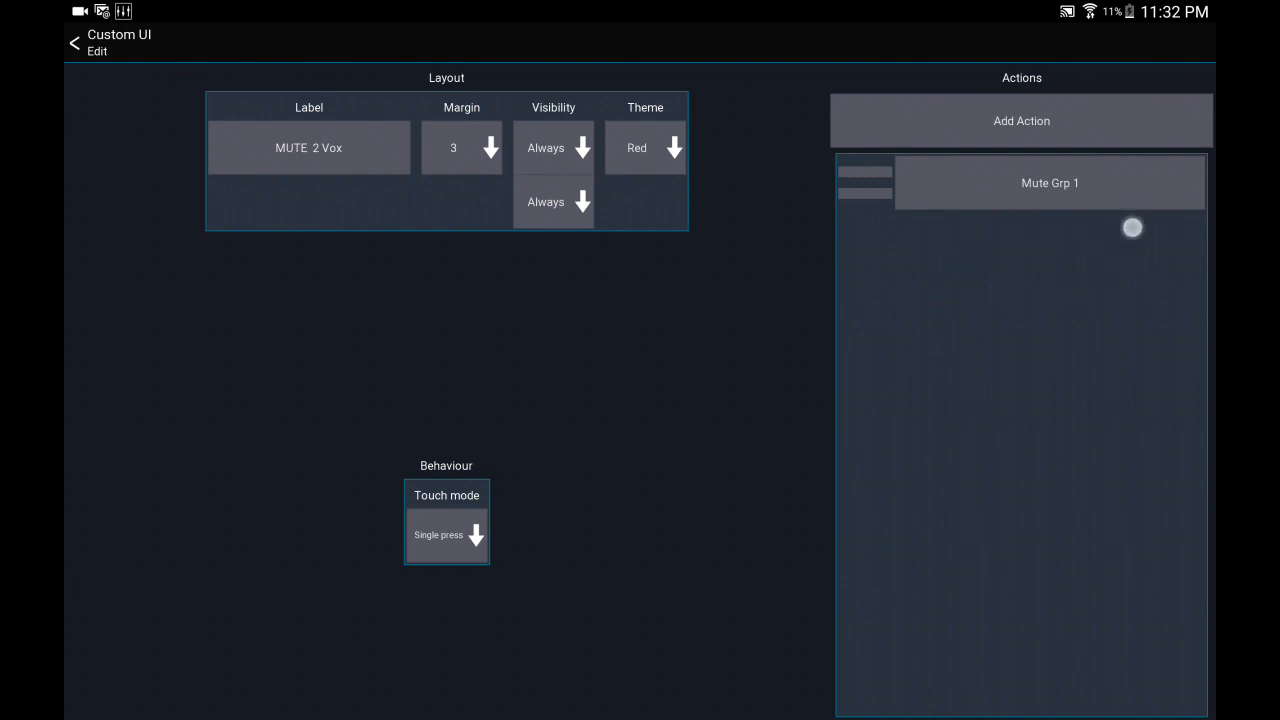
left_click(1048, 182)
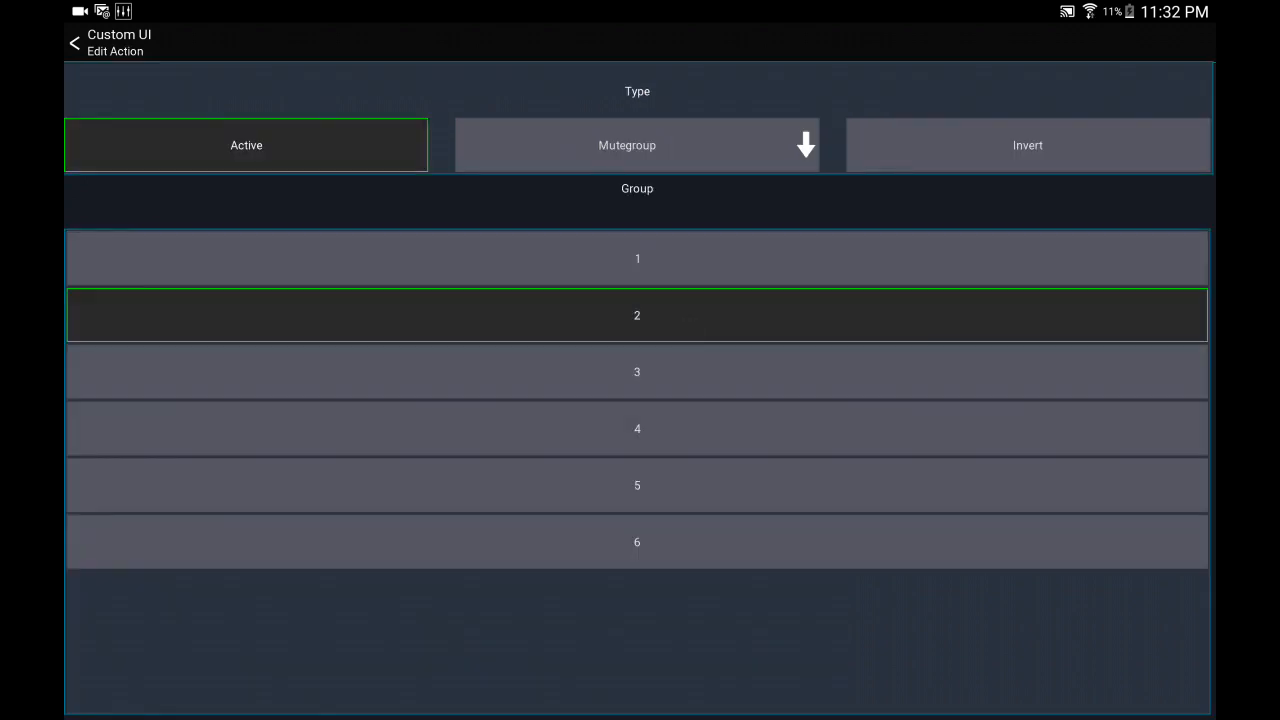
left_click(72, 42)
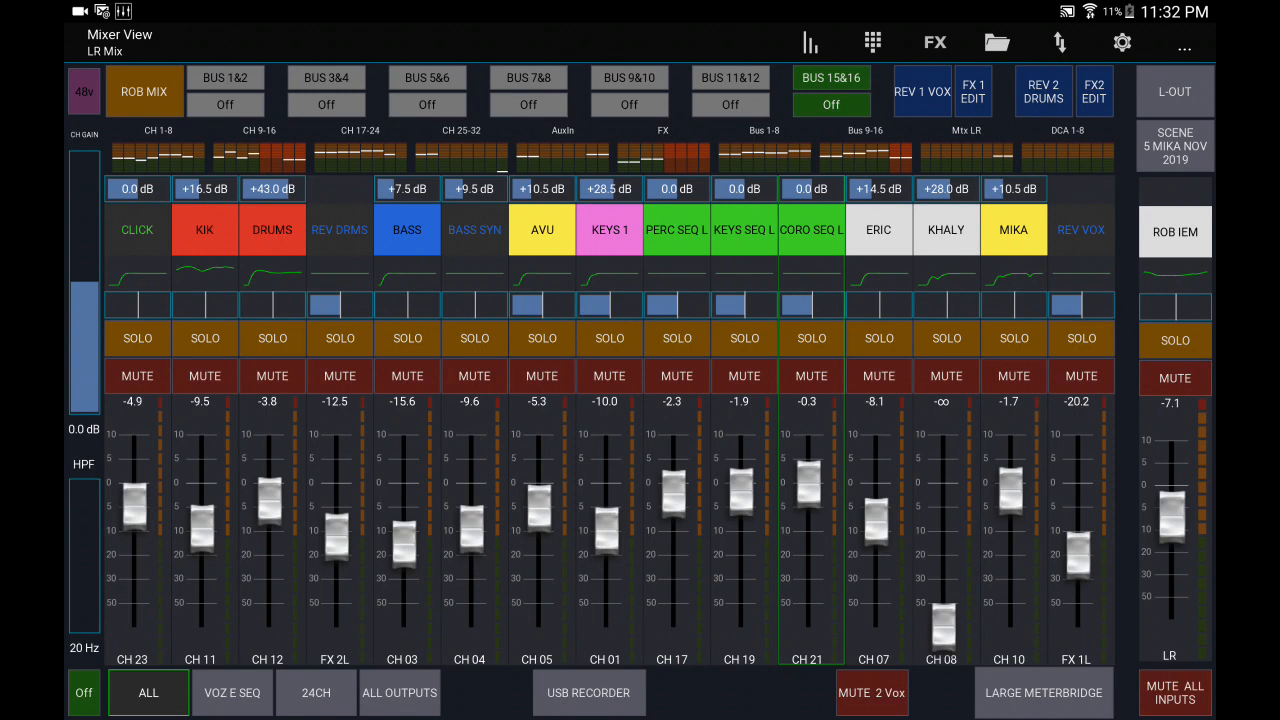
- Switch the MUTE 2 Vox button on, then go to ERIC's CONFIG page
left_click(872, 692)
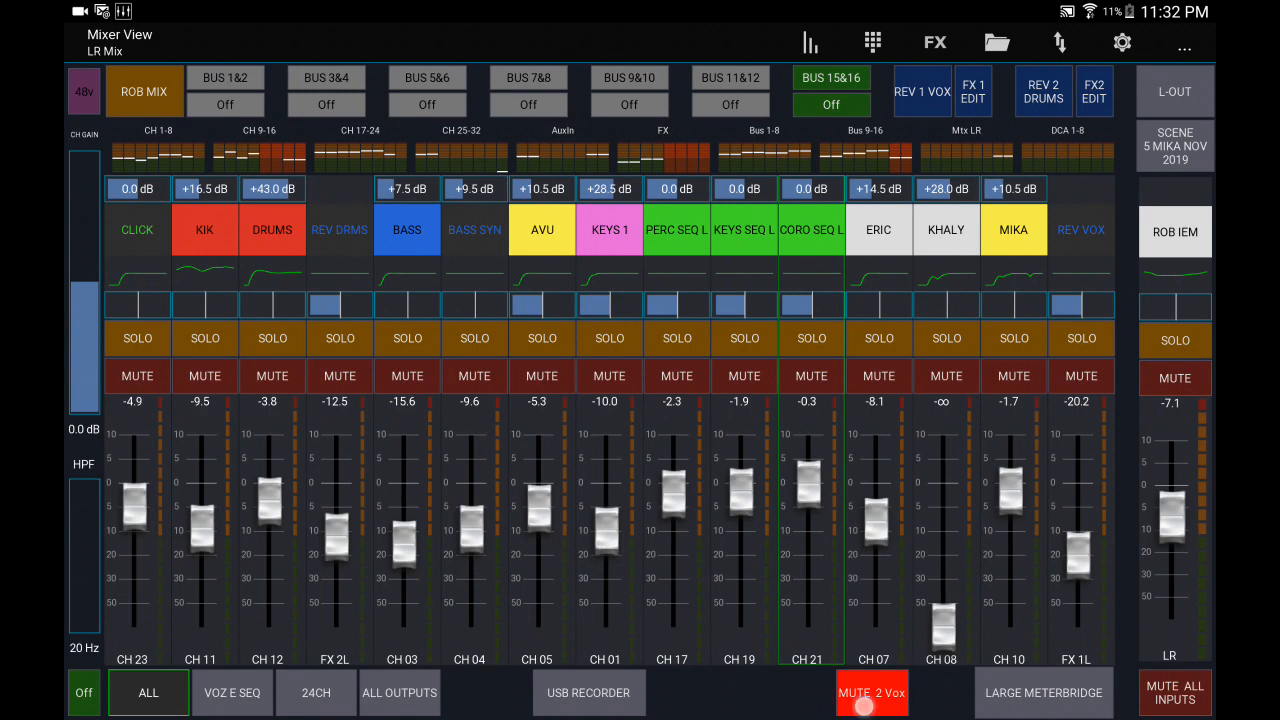
left_click(872, 692)
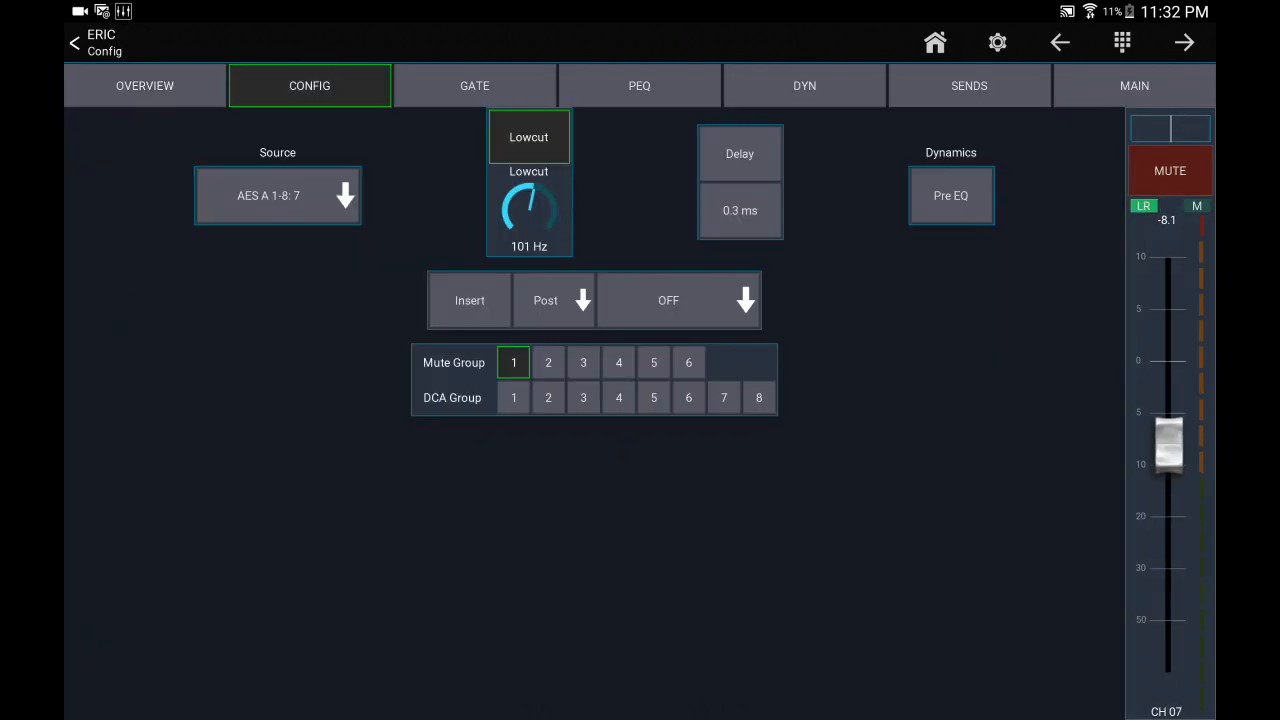
- Assign ERIC to Mute Group 2 and open Mutegroup 2's member setup
left_click(548, 362)
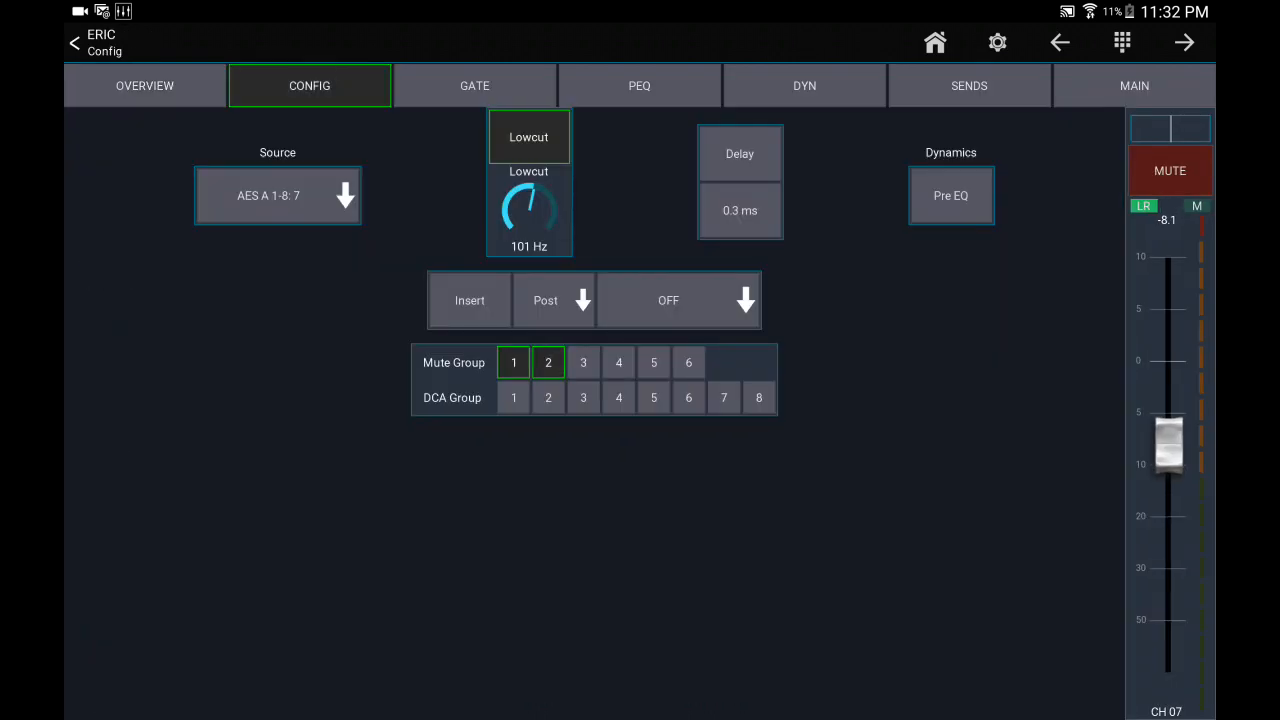
left_click(548, 362)
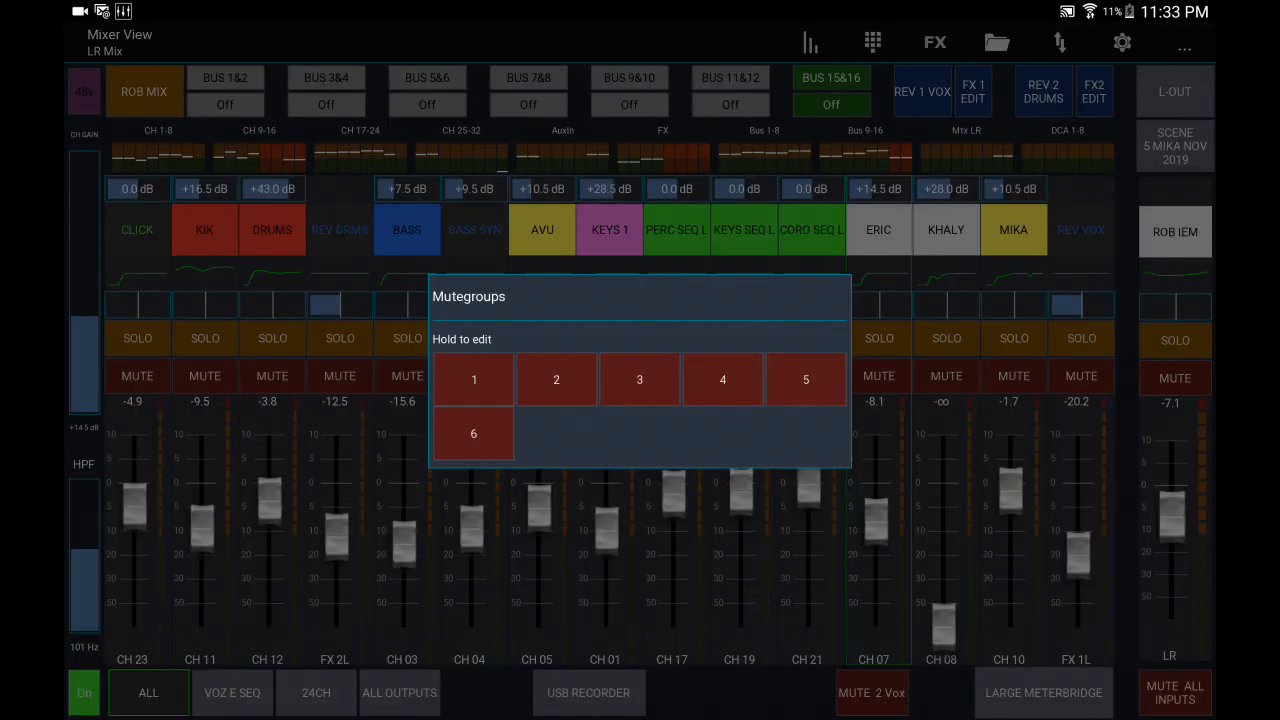
left_click(556, 380)
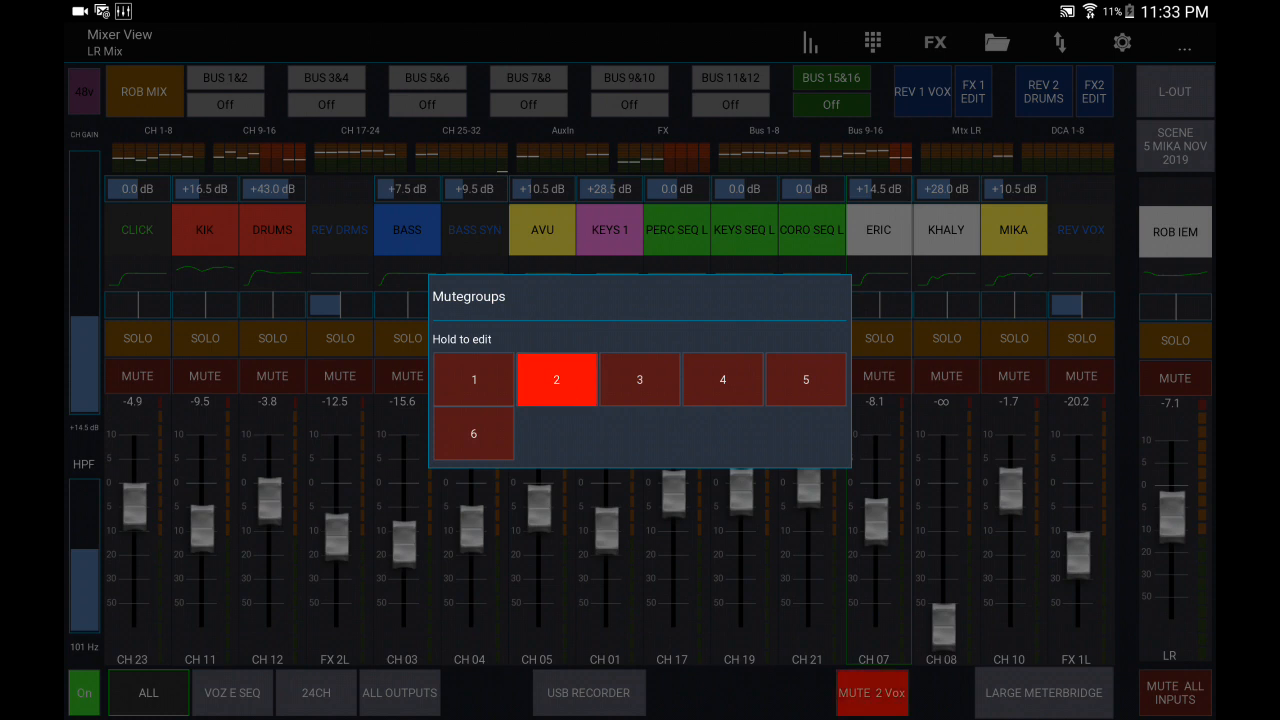
left_click(556, 380)
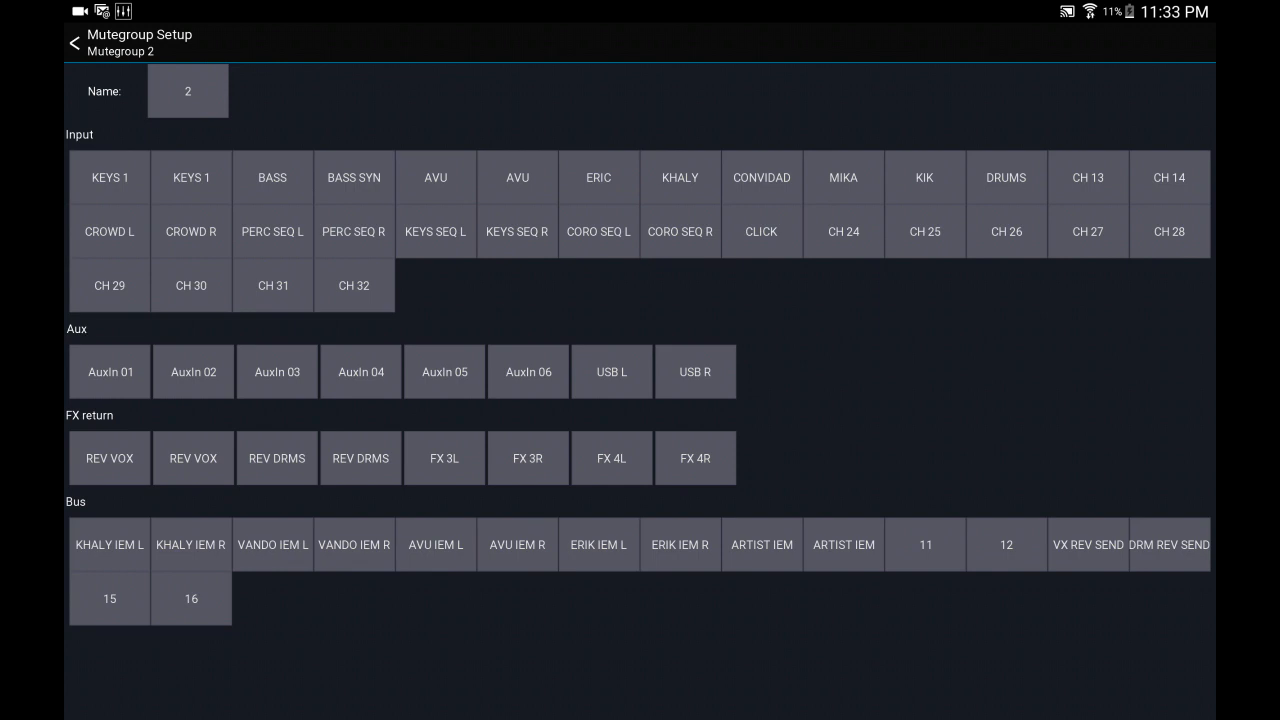
- Add KHALY, CONVIDAD and MIKA as inputs of Mutegroup 2 and return to the Mixer View
left_click(598, 176)
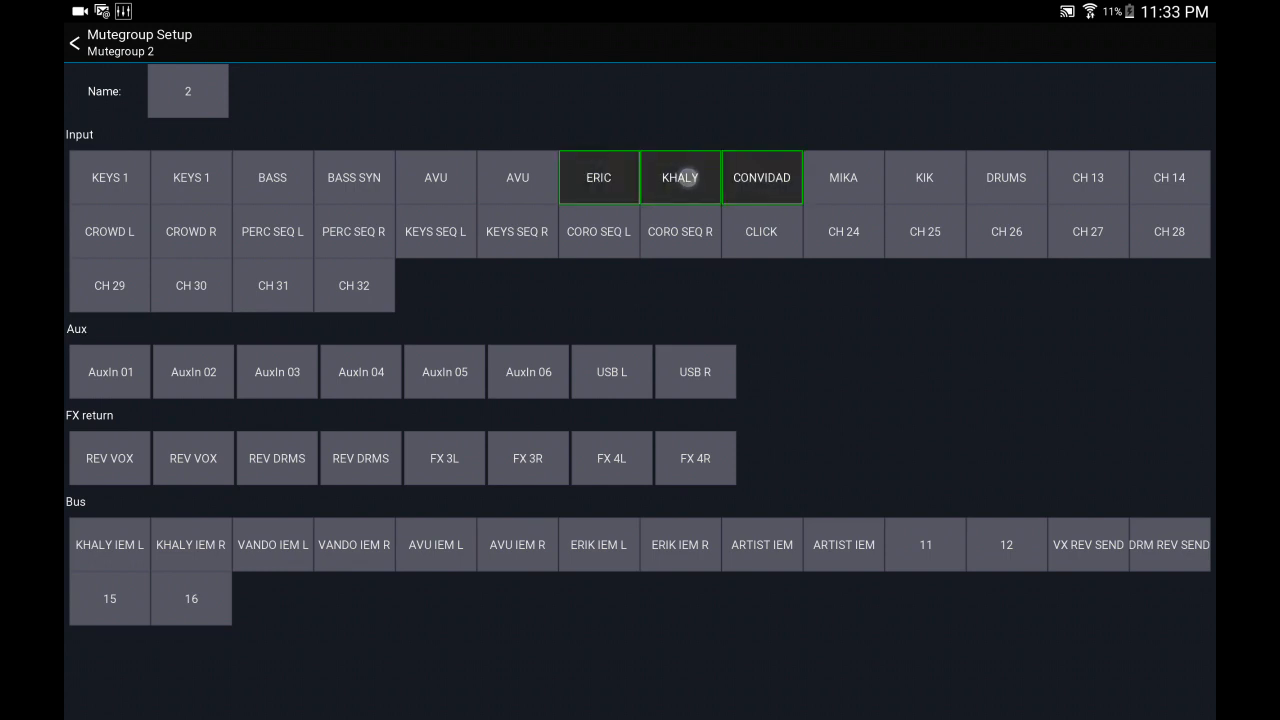
left_click(844, 176)
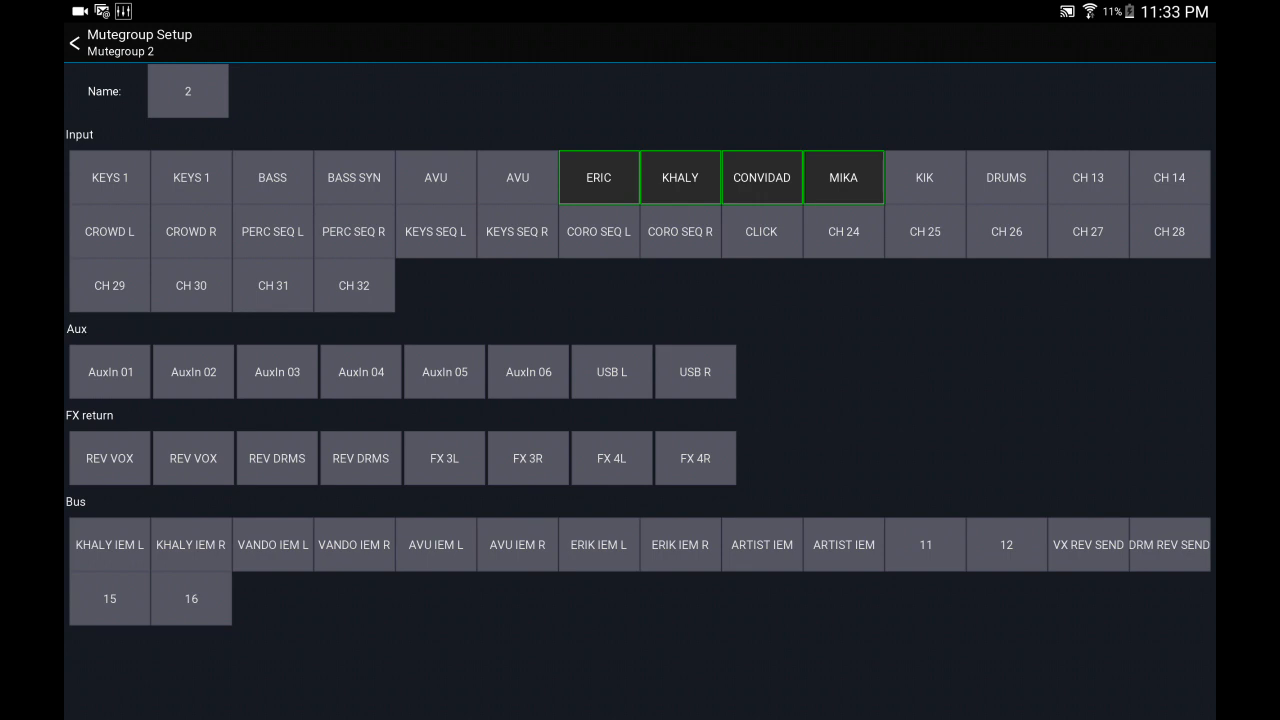
left_click(72, 42)
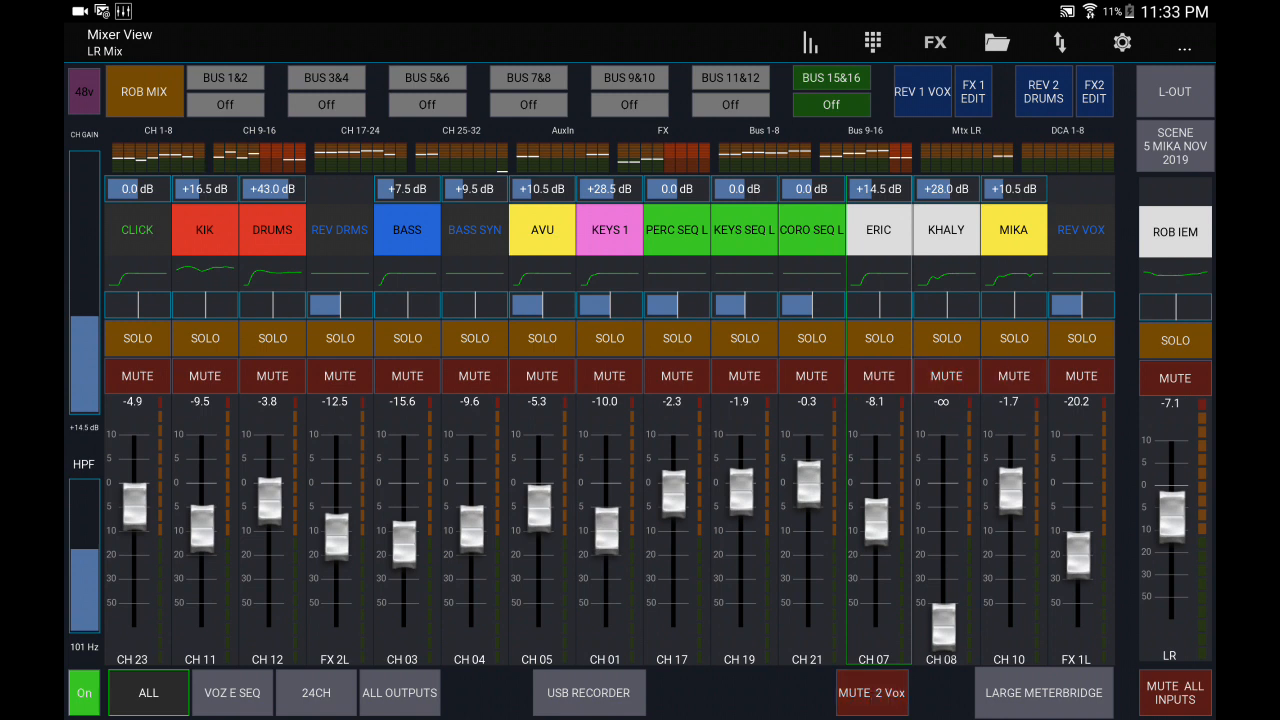
- Switch to the VOZ E SEQ layer and mute the four vocals with MUTE 2 Vox
left_click(232, 692)
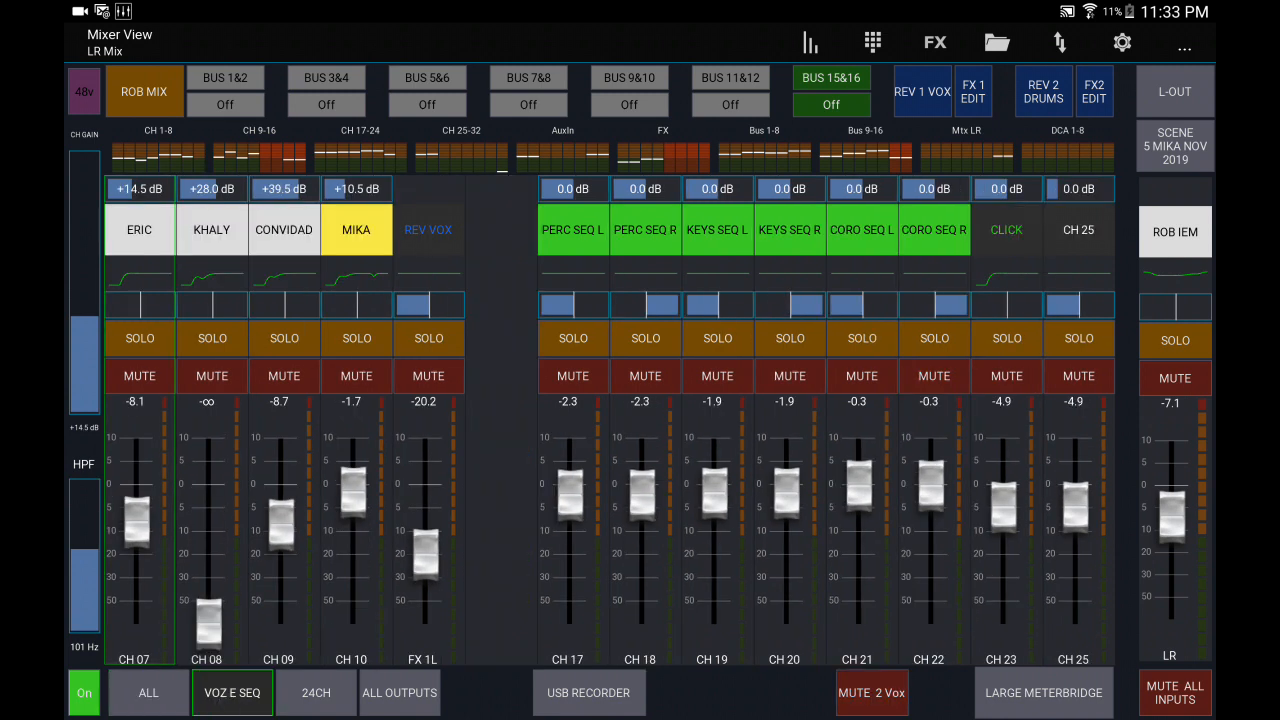
left_click(872, 692)
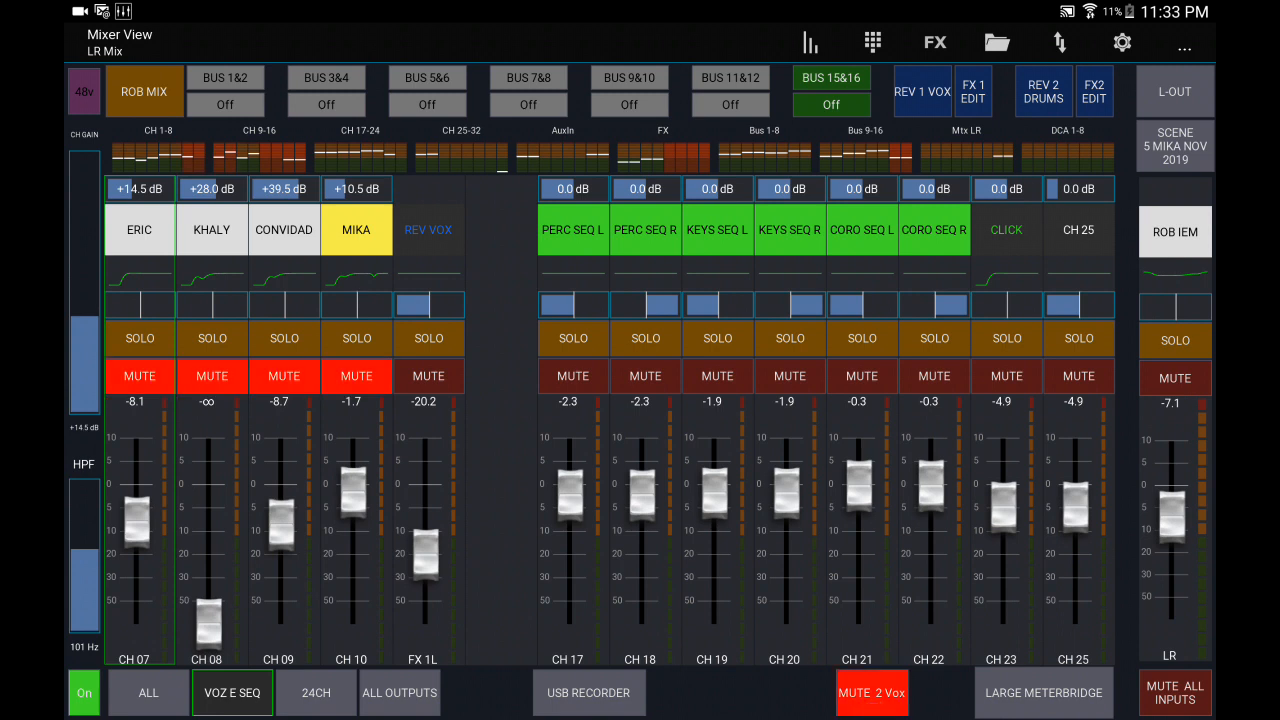